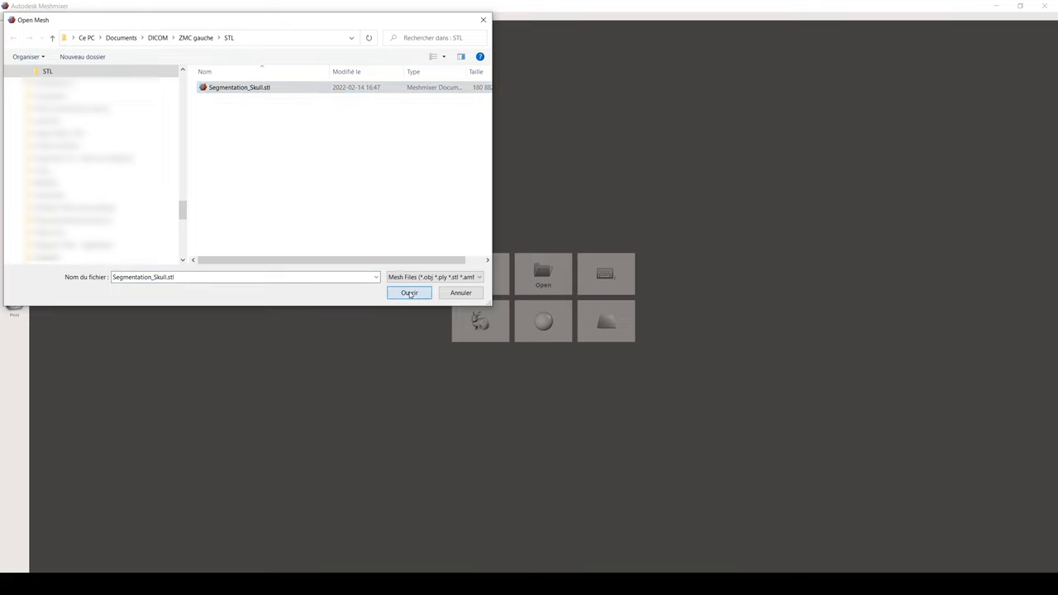
# Step: Load Segmentation_Skull.stl so the skull mesh appears in the viewport
pyautogui.click(408, 293)
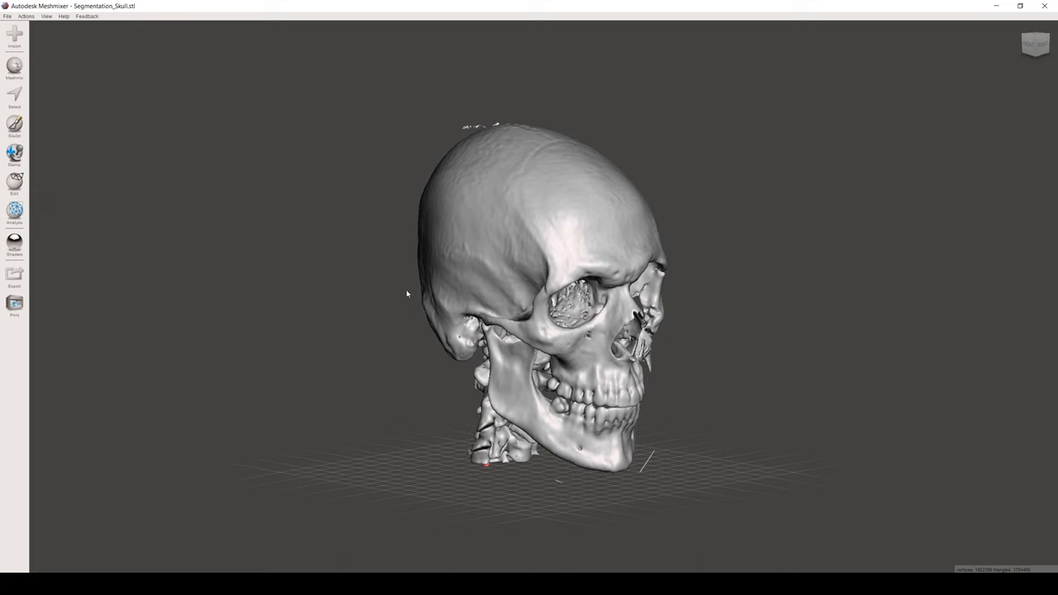
pyautogui.moveTo(288, 234)
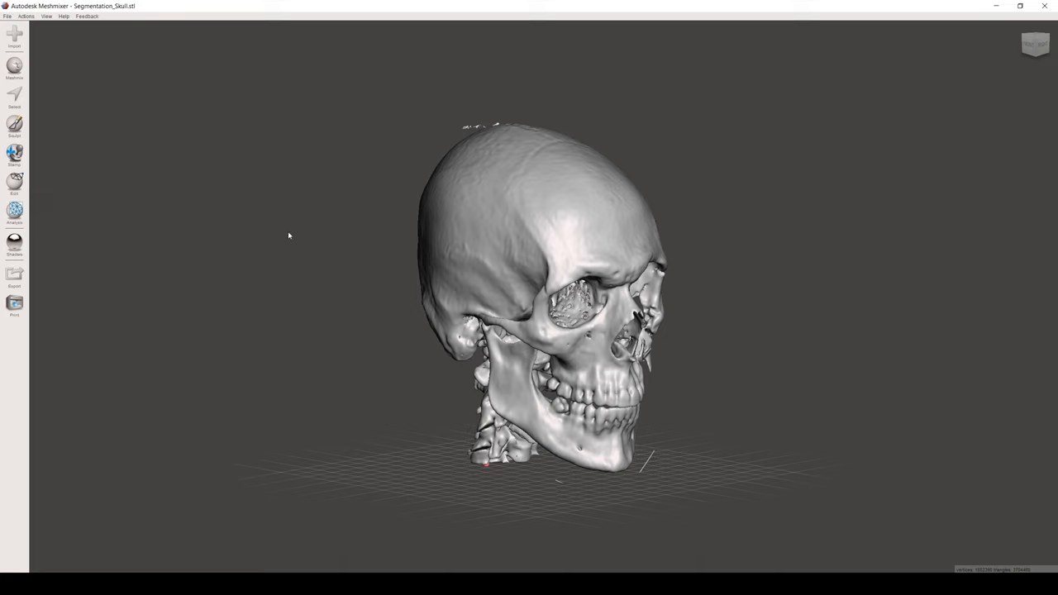
# Step: Run the Inspector on the skull and Auto Repair All detected mesh defects
pyautogui.click(14, 213)
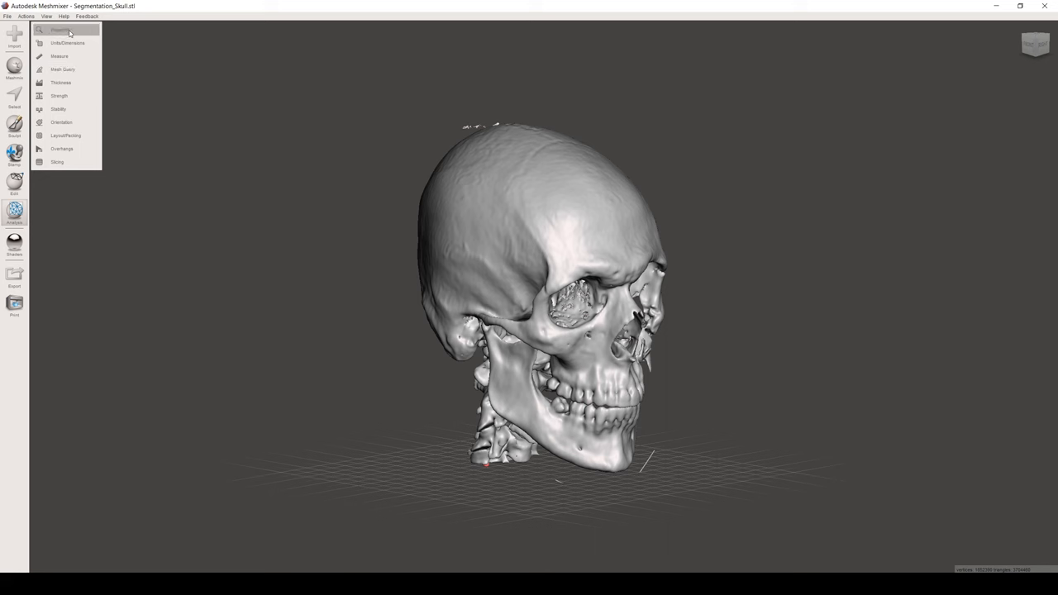
pyautogui.click(60, 30)
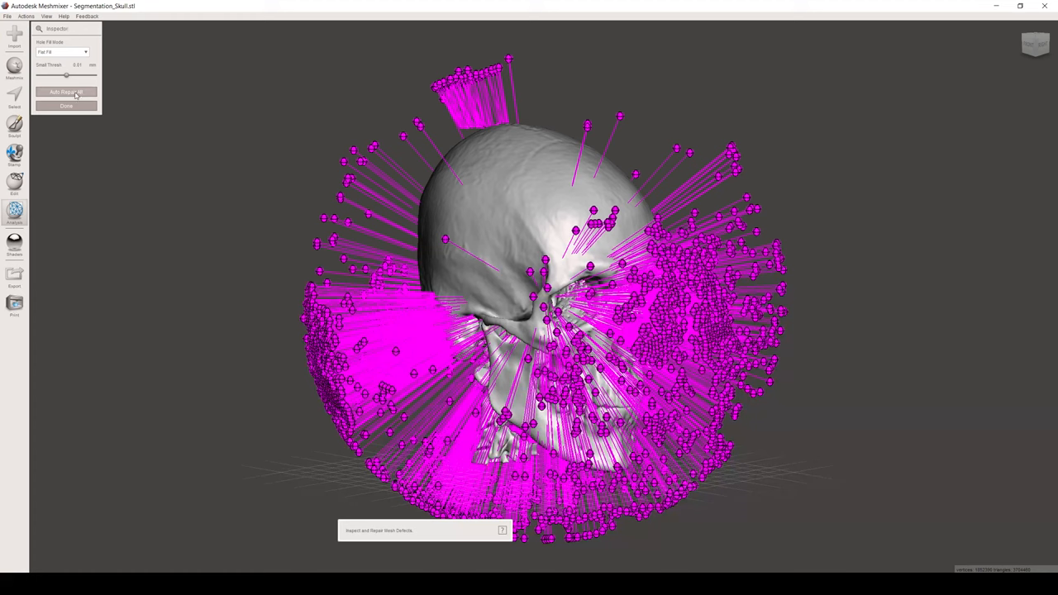
pyautogui.click(66, 93)
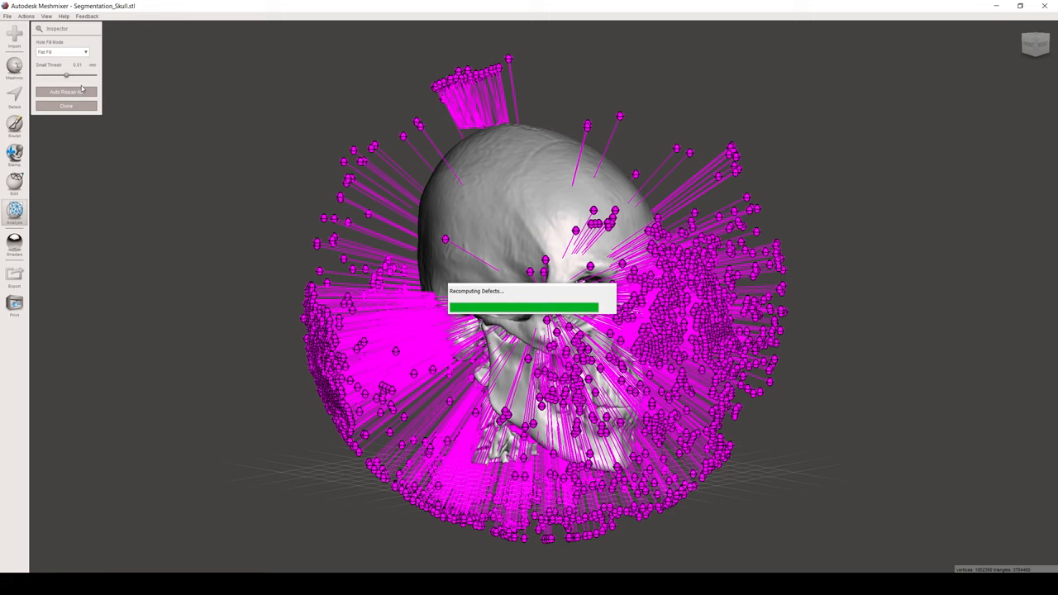
pyautogui.click(66, 91)
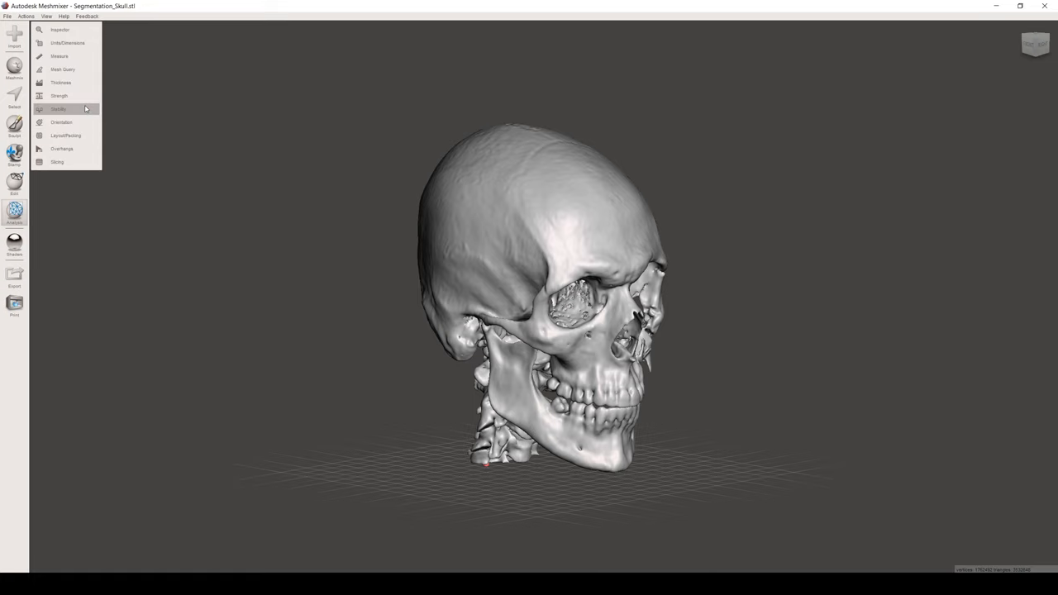
pyautogui.moveTo(420, 212)
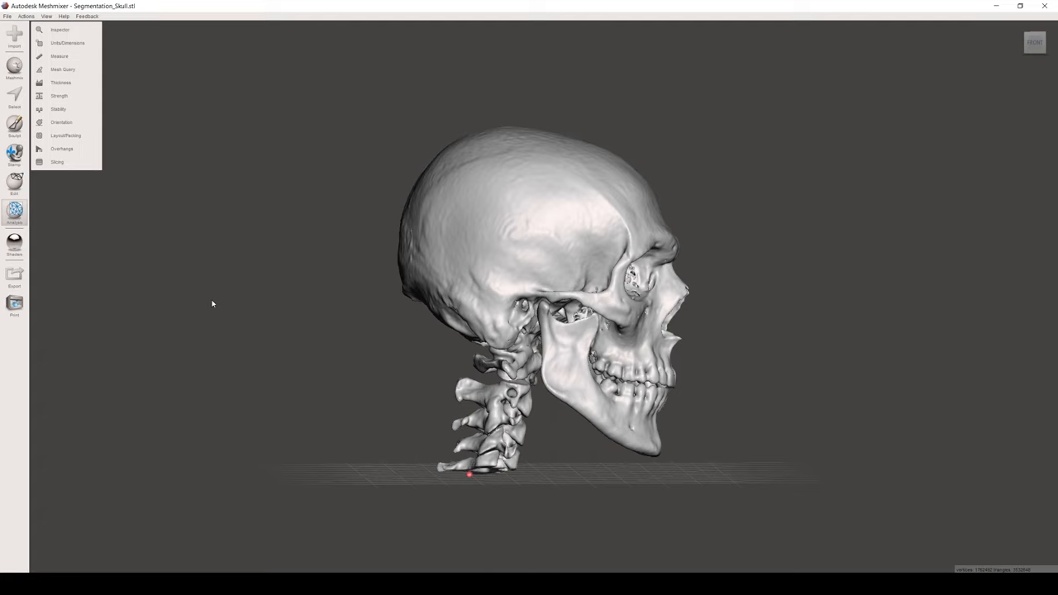
# Step: Bring up the Edit menu of mesh operations for the repaired skull
pyautogui.click(13, 184)
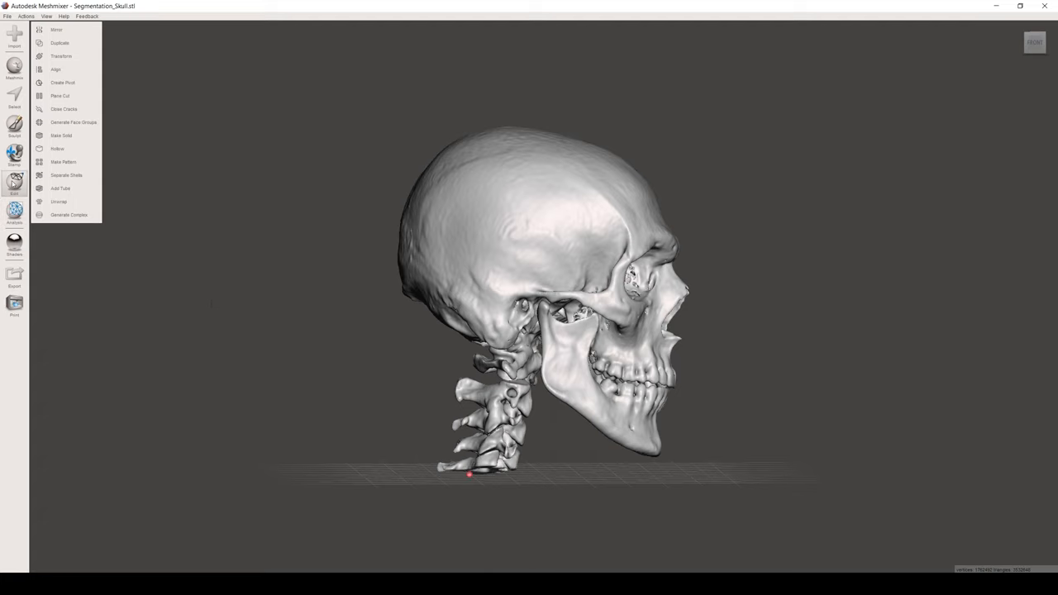
pyautogui.moveTo(66, 96)
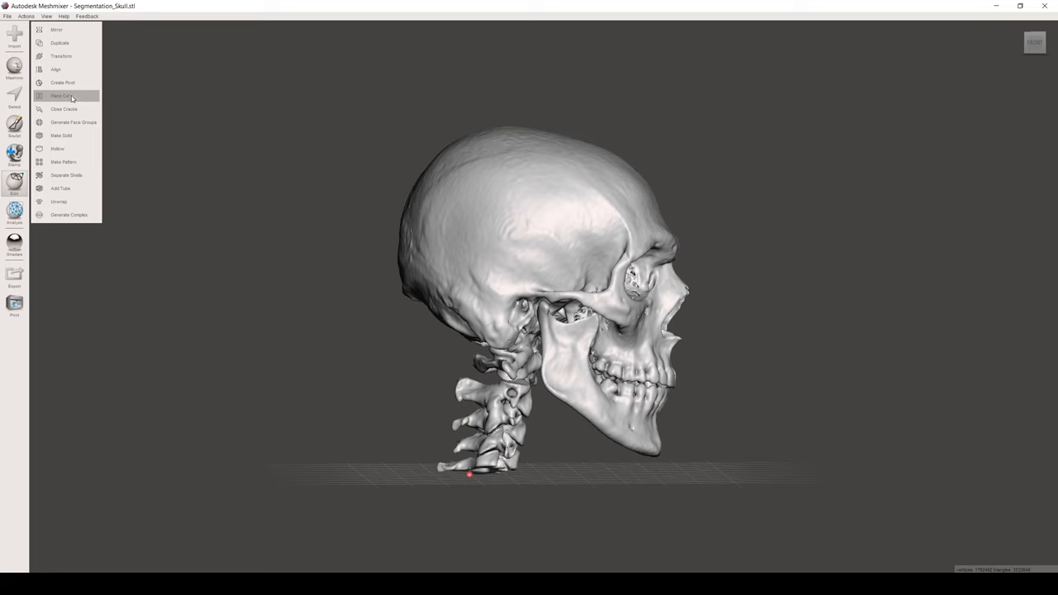
# Step: Plane-cut the skull repeatedly until only a block around the eye socket remains
pyautogui.click(59, 96)
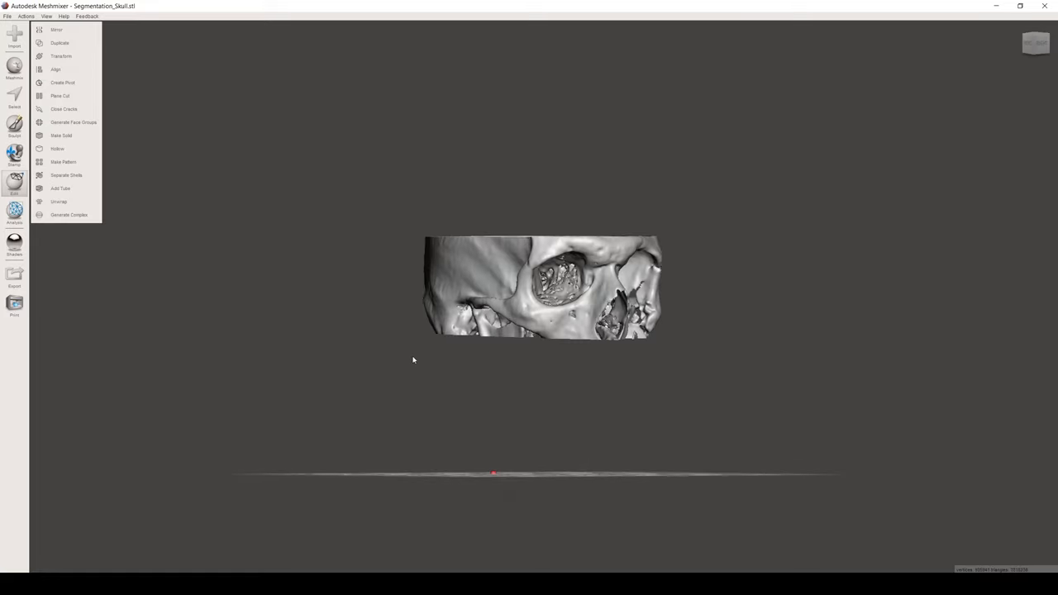
pyautogui.moveTo(414, 360); pyautogui.dragTo(486, 351)
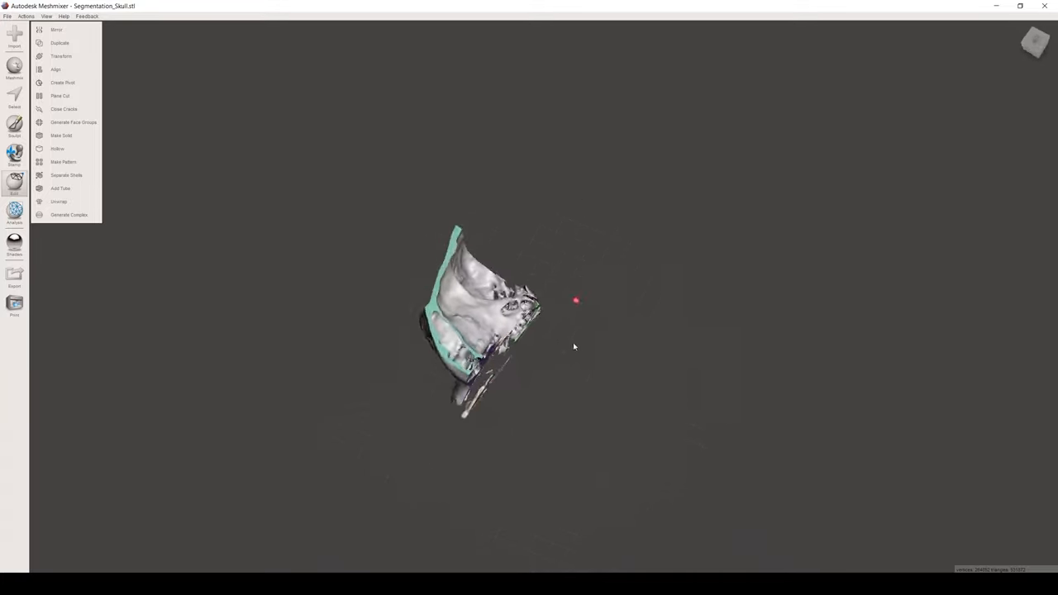
pyautogui.click(59, 96)
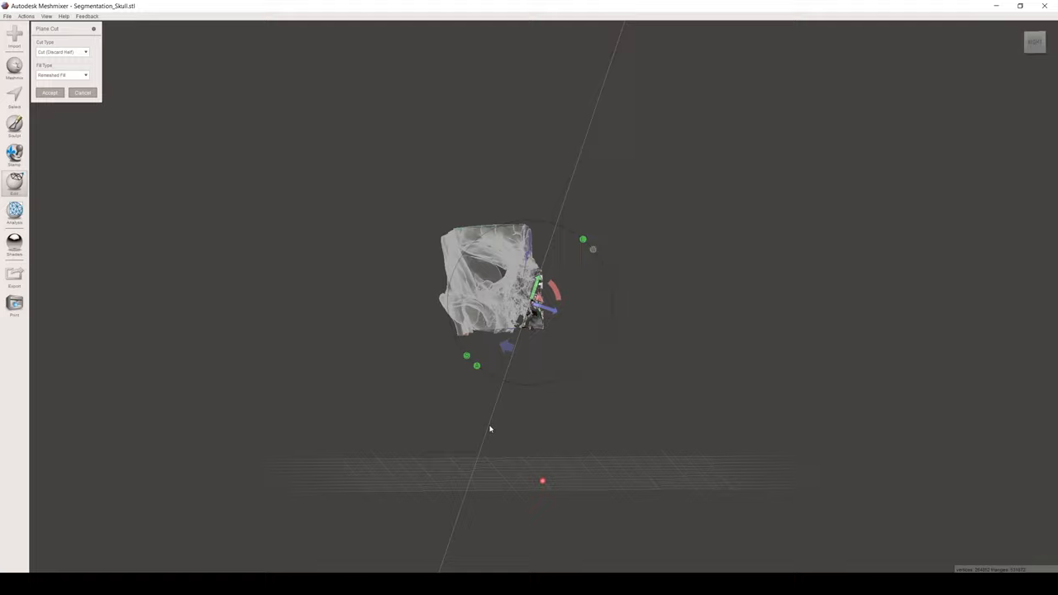
pyautogui.moveTo(489, 429); pyautogui.dragTo(577, 436)
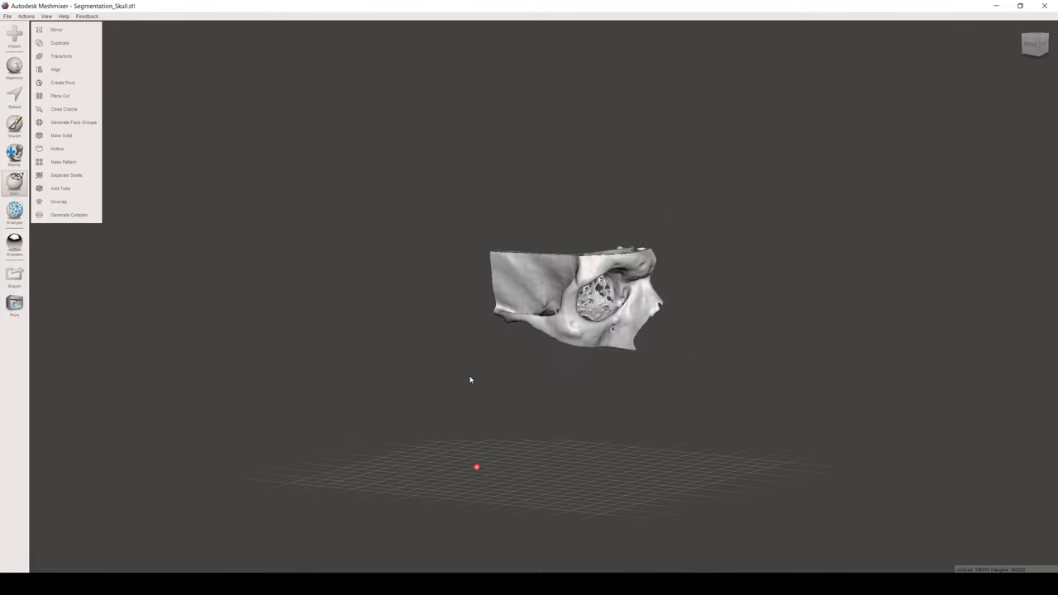
pyautogui.moveTo(471, 380); pyautogui.dragTo(571, 409)
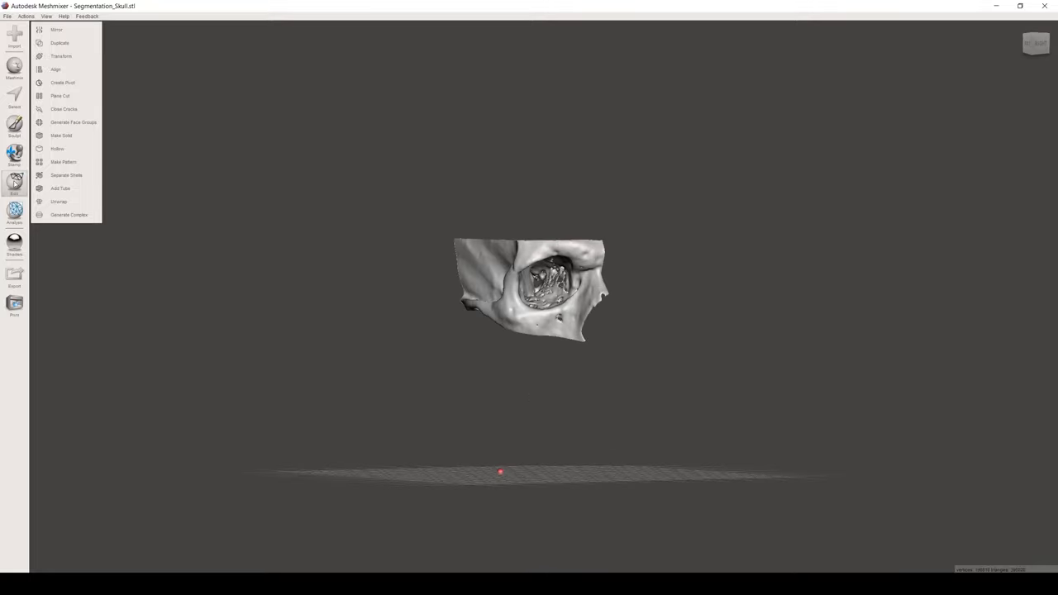
# Step: Select and delete the extra patch of bone beside the eye socket
pyautogui.click(13, 93)
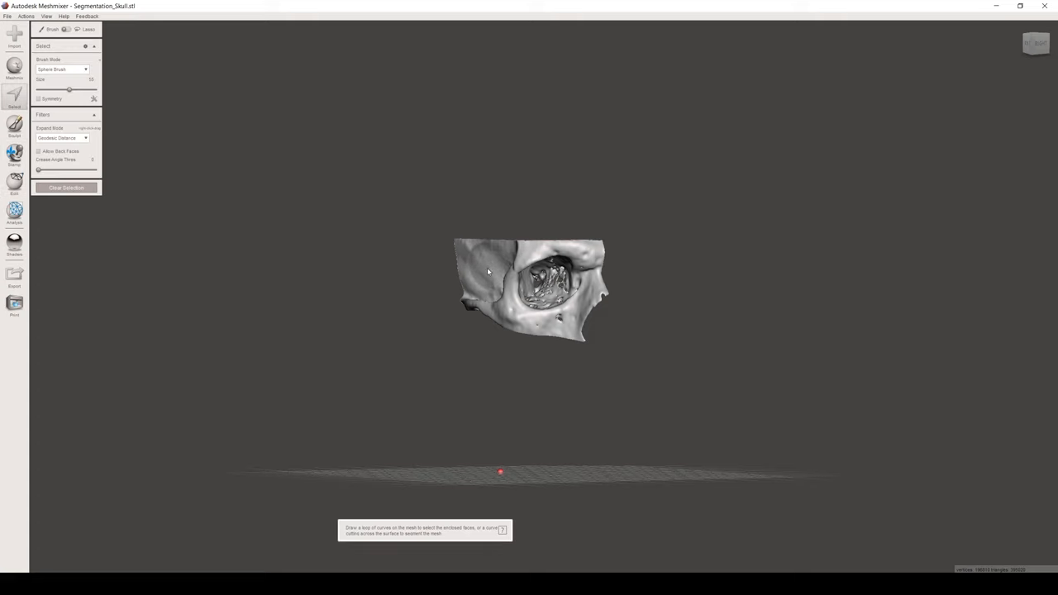
pyautogui.click(486, 271)
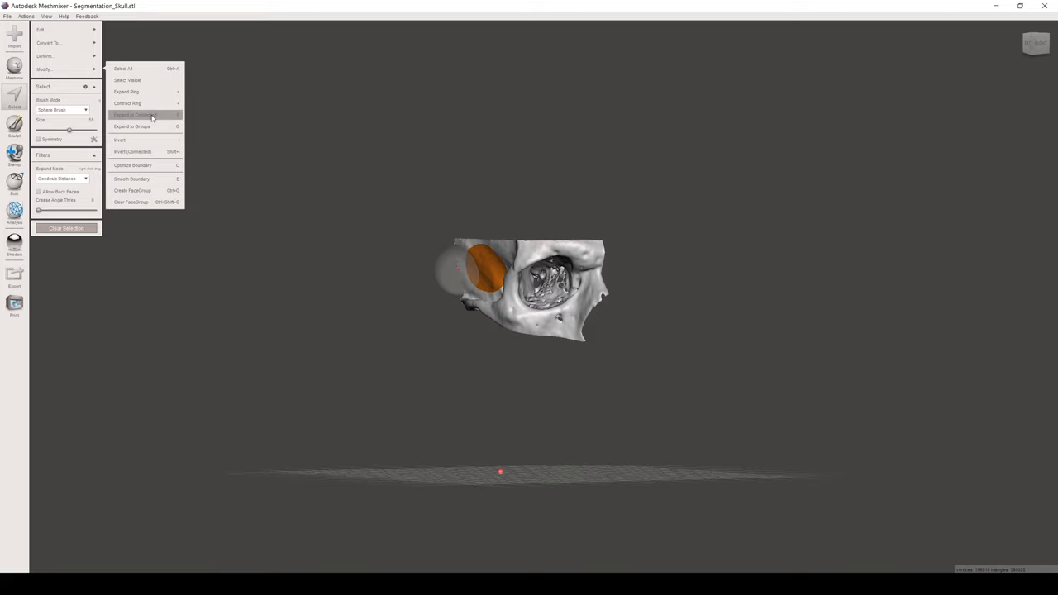
pyautogui.click(139, 114)
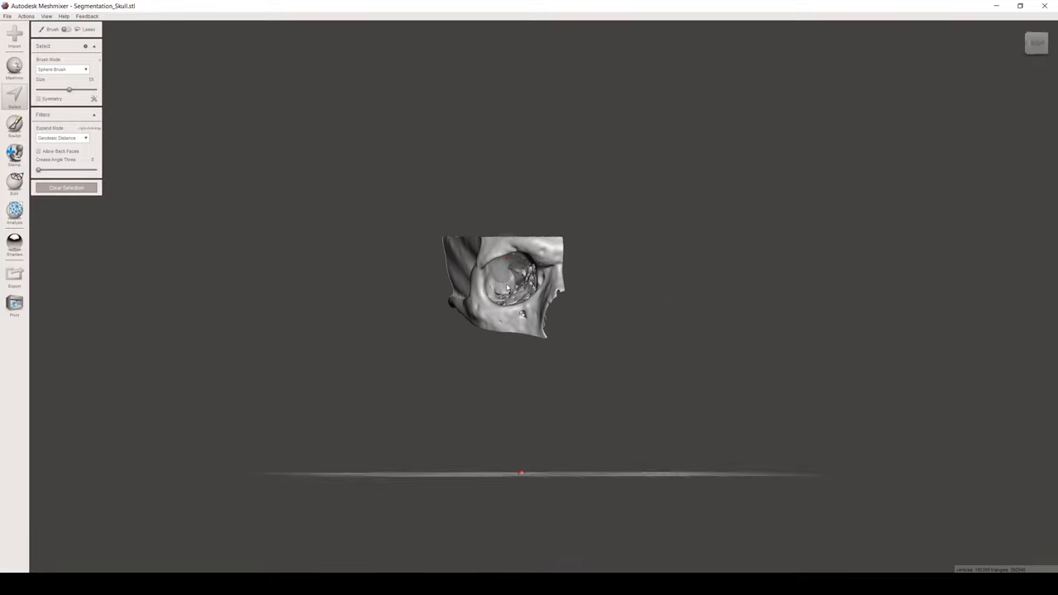
pyautogui.moveTo(504, 284); pyautogui.dragTo(604, 285)
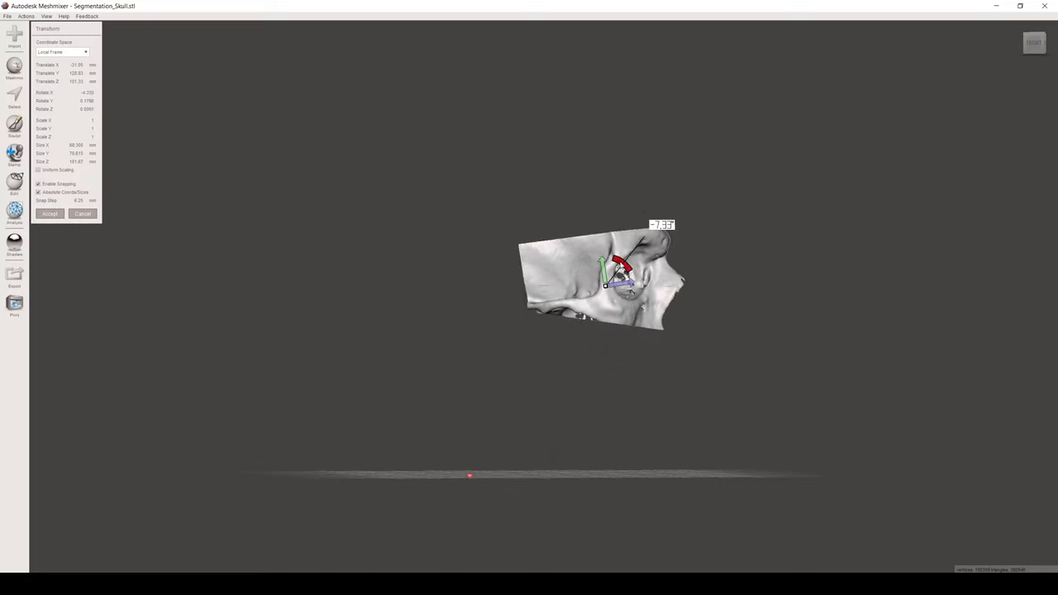
# Step: Rotate the orbit piece with Transform so it stands upright on the grid
pyautogui.moveTo(621, 261); pyautogui.dragTo(587, 264)
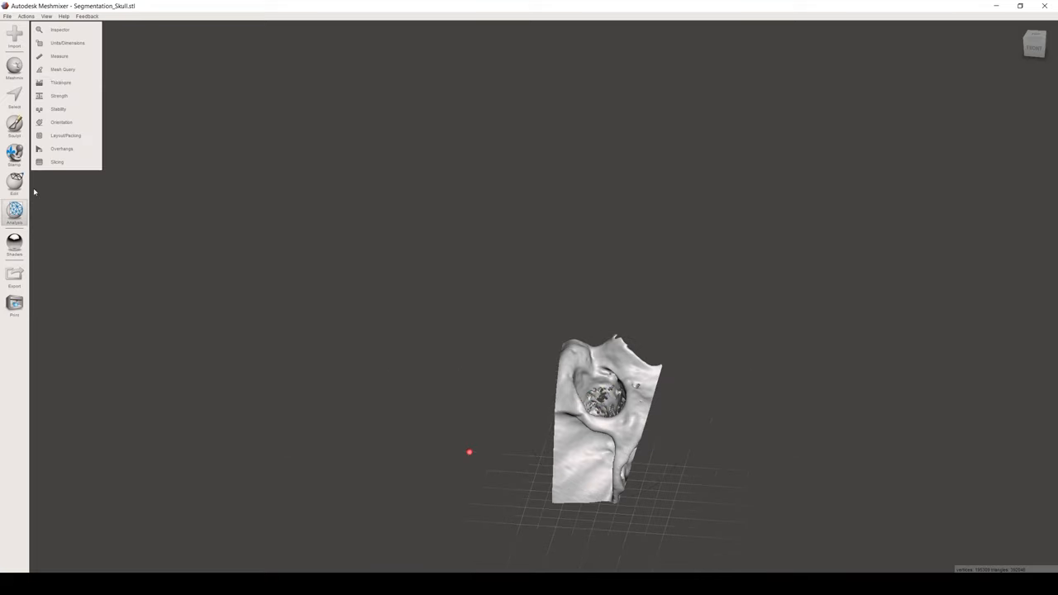
# Step: Inspect the upright orbit piece for remaining defects, finding none
pyautogui.click(60, 30)
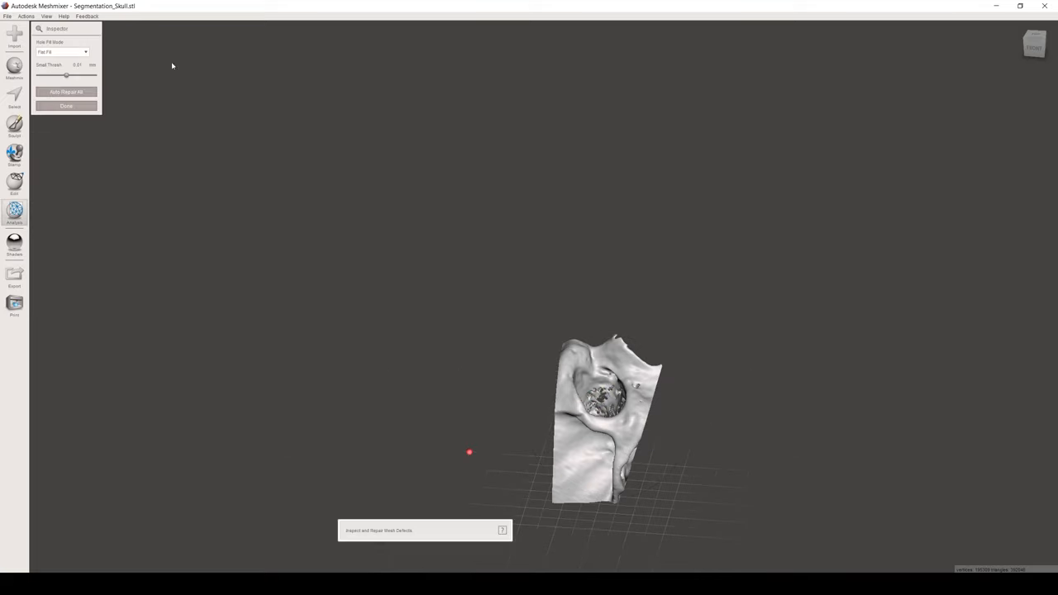
pyautogui.moveTo(468, 252)
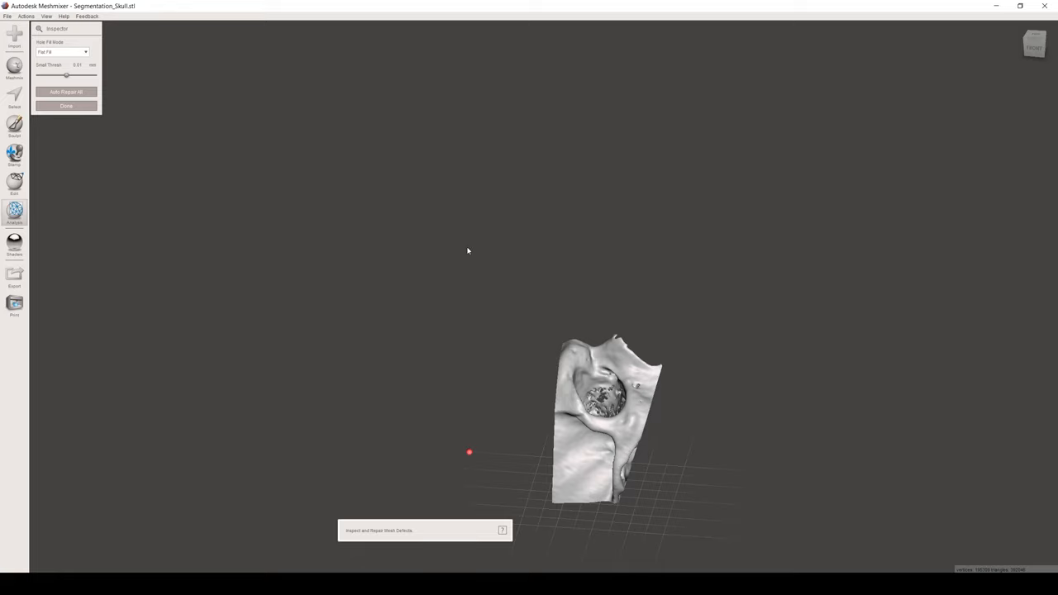
pyautogui.moveTo(336, 242)
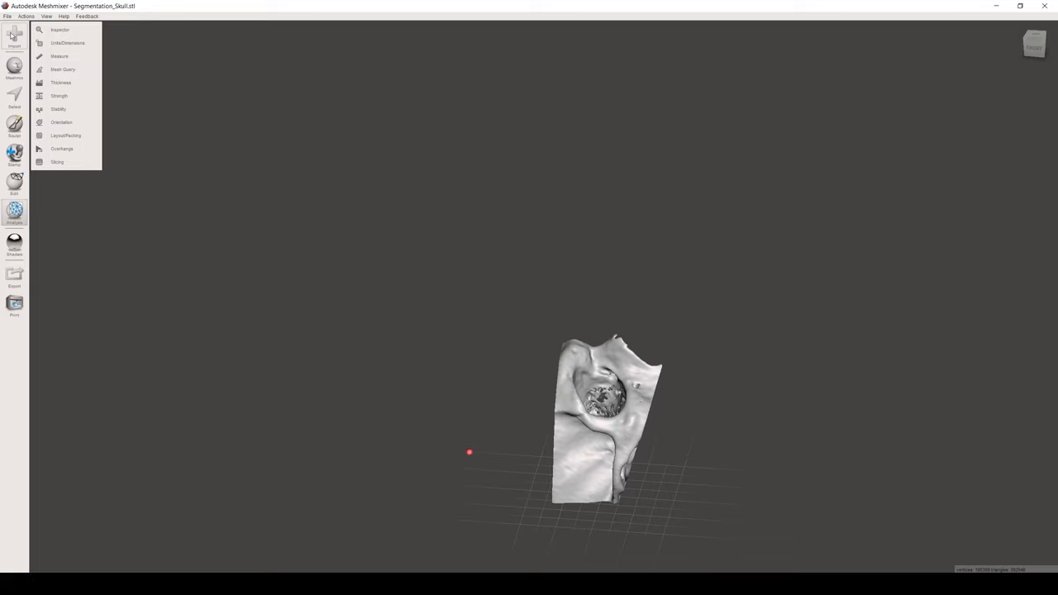
pyautogui.click(7, 17)
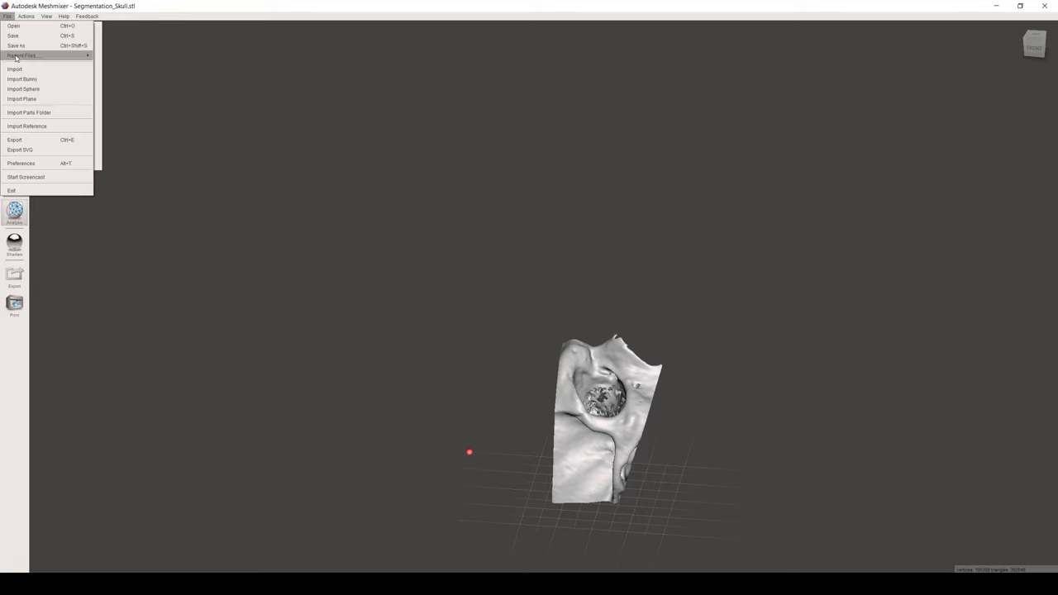
# Step: Export the orbit piece in OBJ Format, giving the file name a .obj extension
pyautogui.click(13, 211)
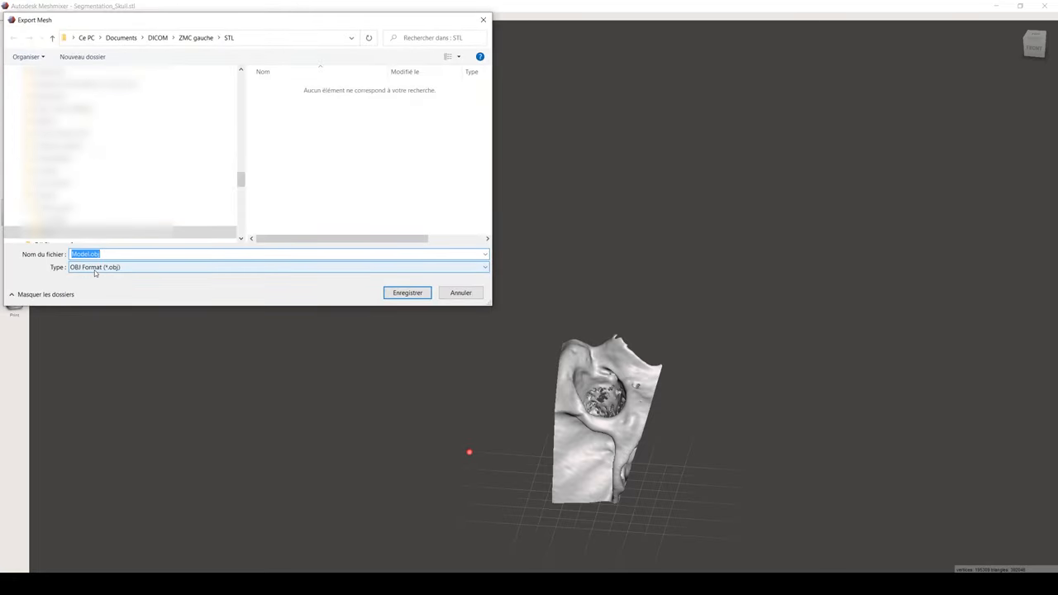
pyautogui.click(131, 279)
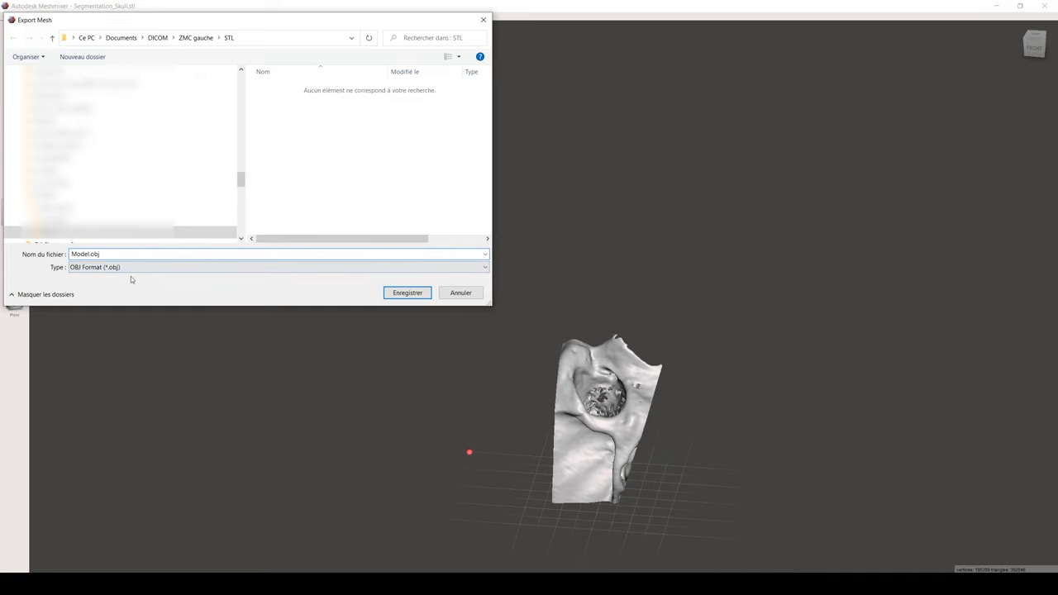
pyautogui.write('.obj')
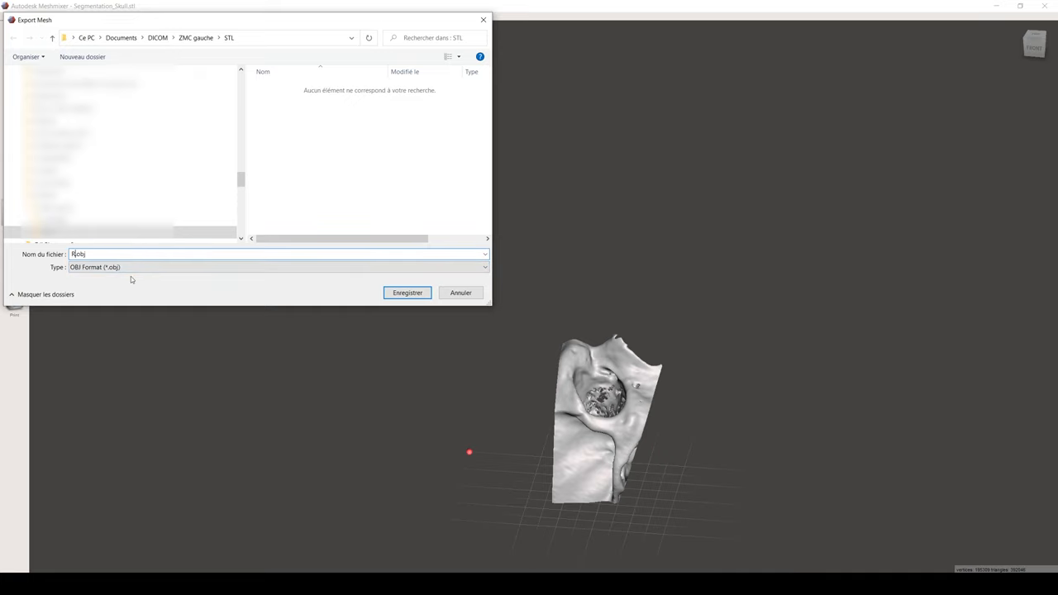